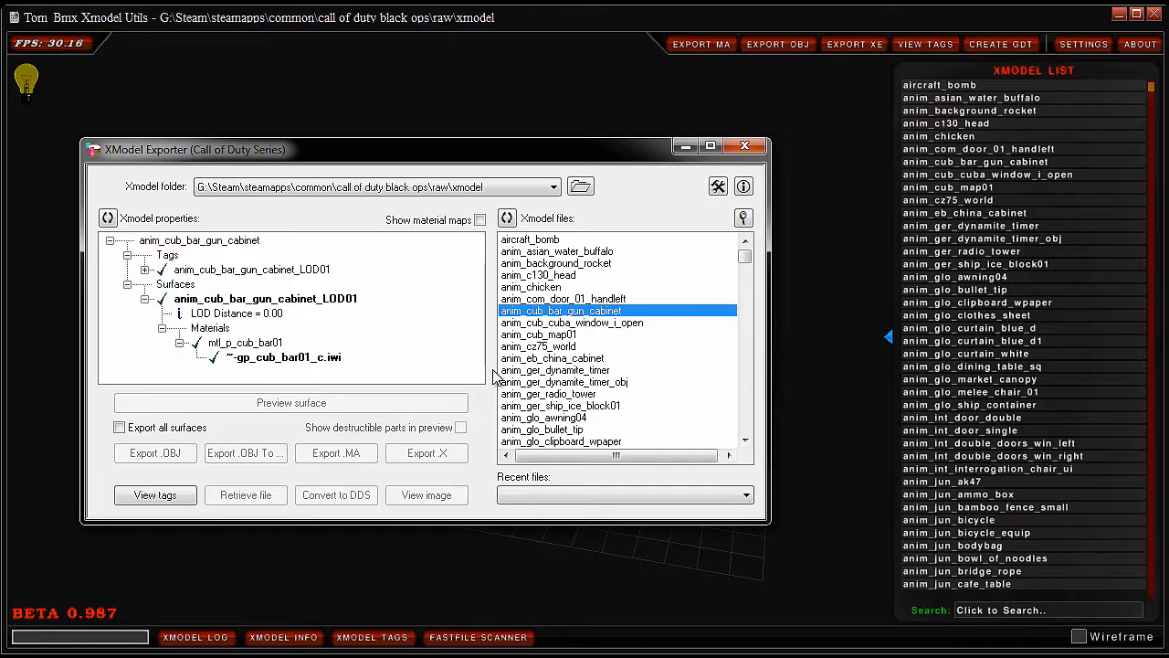
Step: Close the XModel Exporter (Call of Duty Series) window to reveal the empty grid viewer
scroll(down, 3)
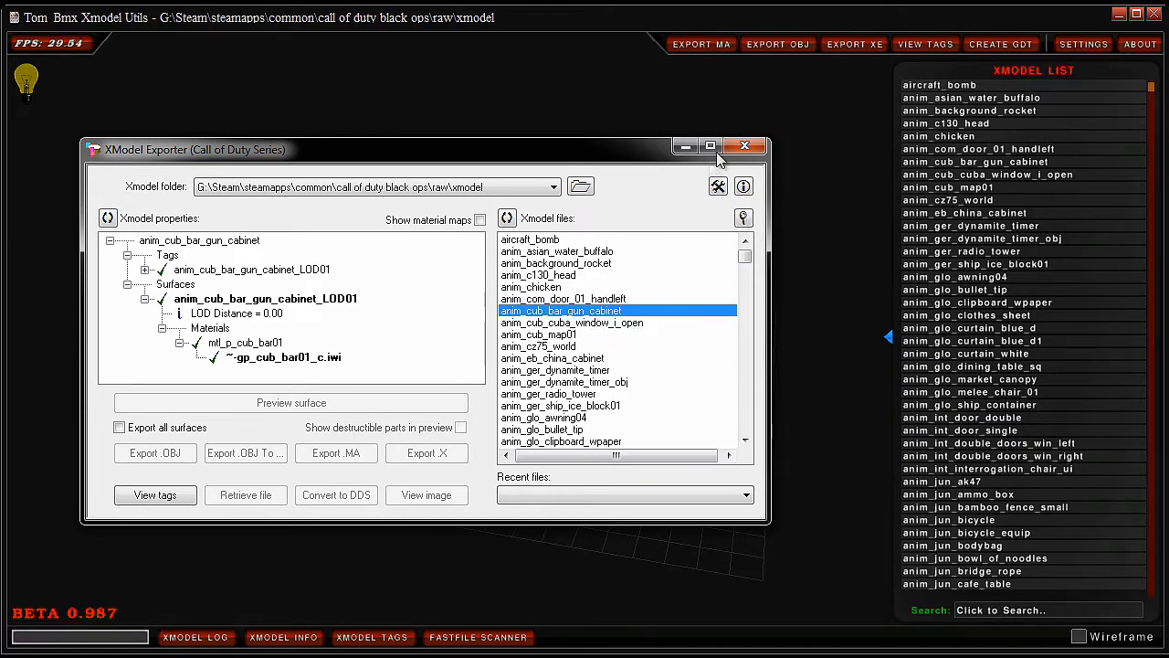
mouse_move(746, 146)
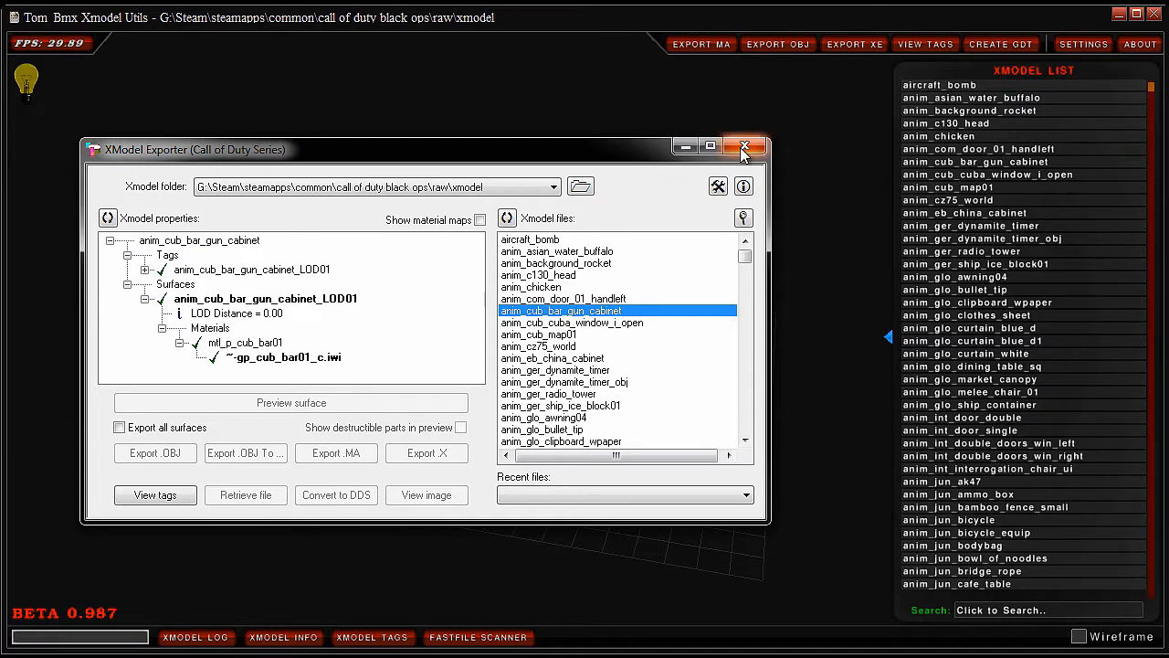
click(745, 146)
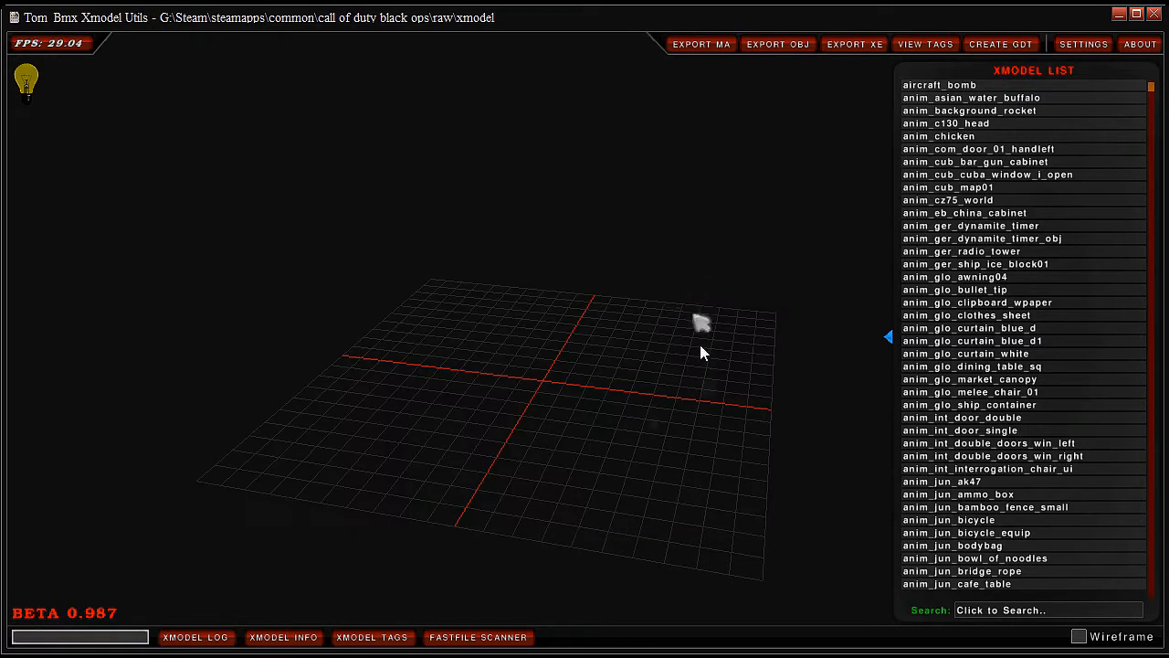
Step: In General settings, set Active Game to COD 4 and load character_us_tagrifle_taghands
click(1084, 44)
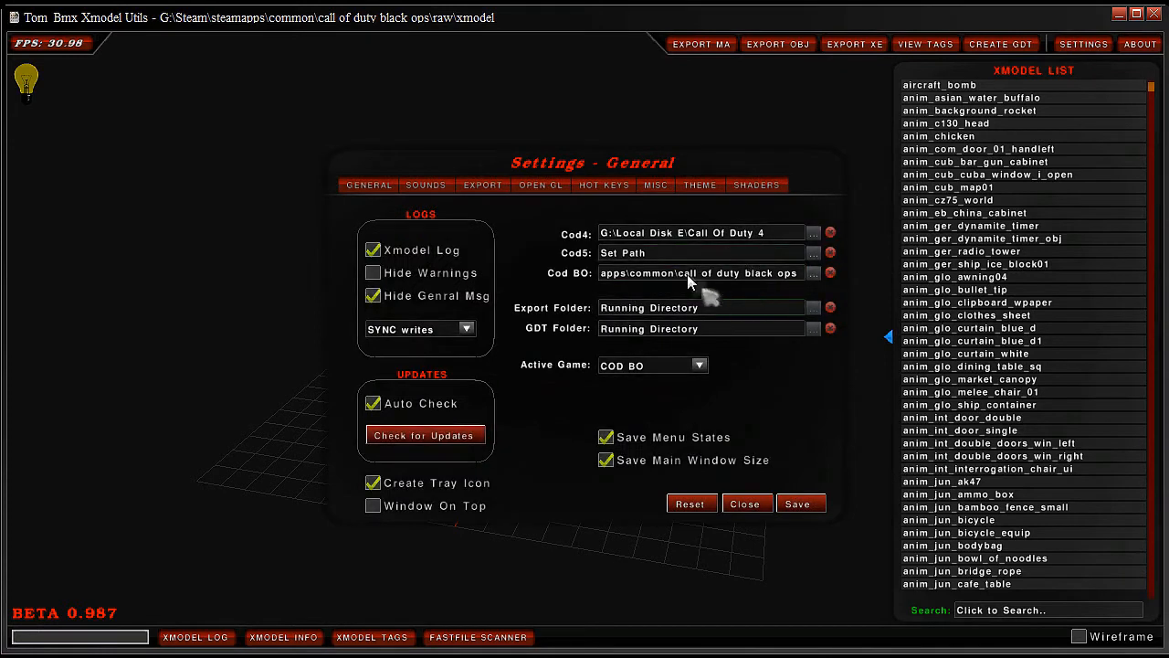
click(700, 365)
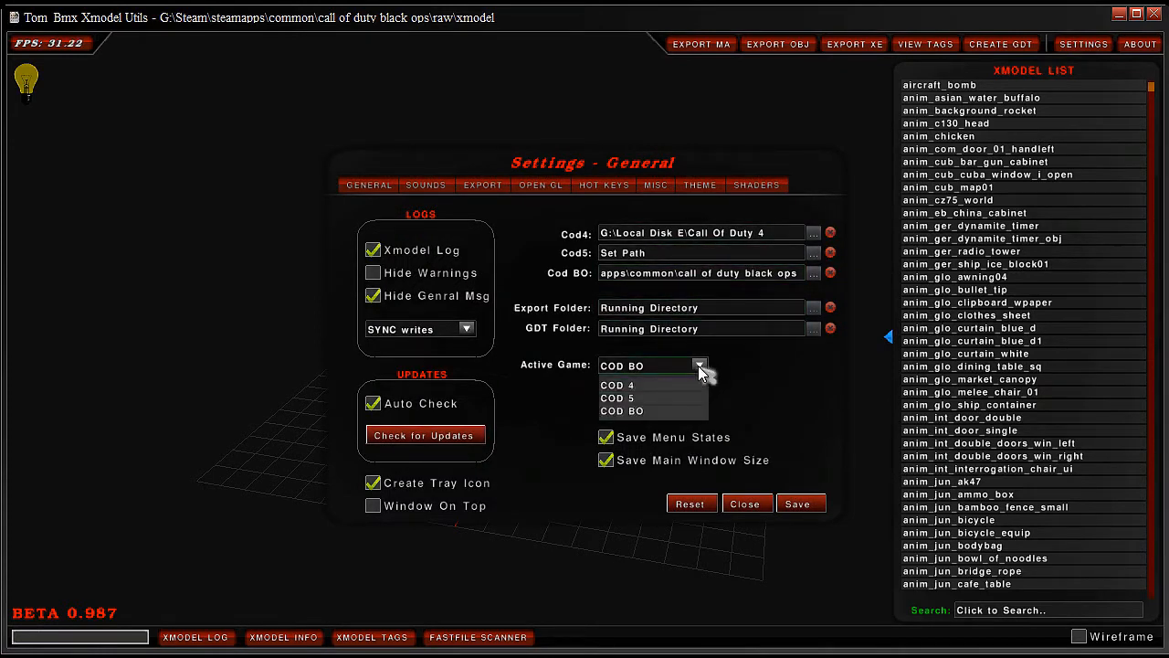
mouse_move(676, 411)
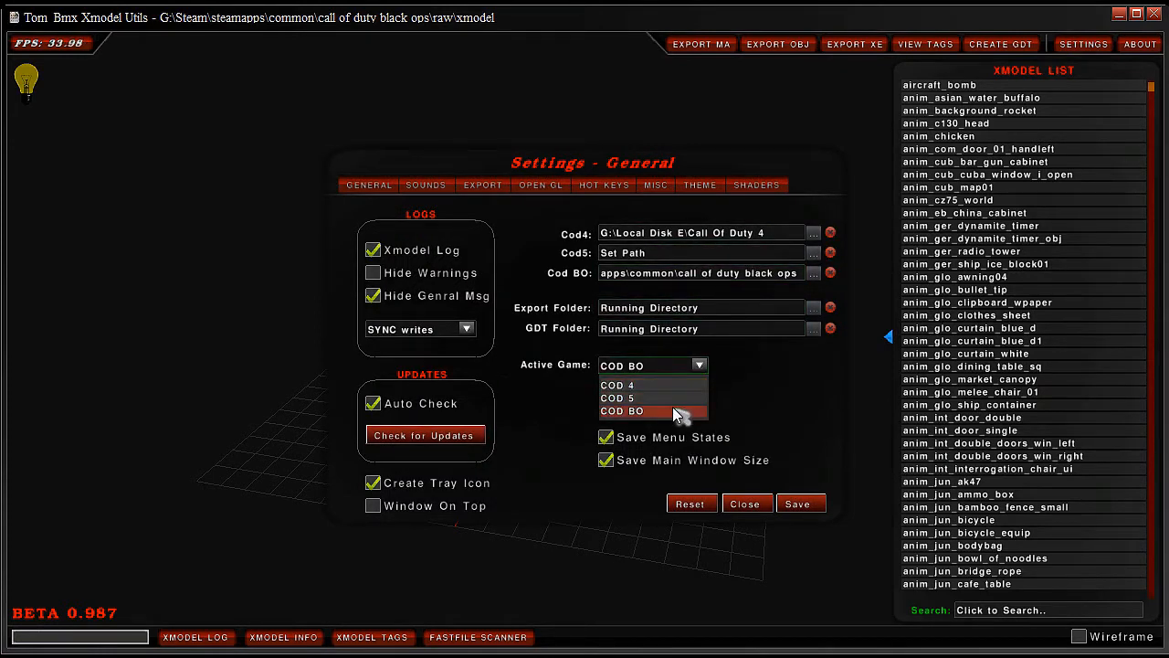
click(618, 384)
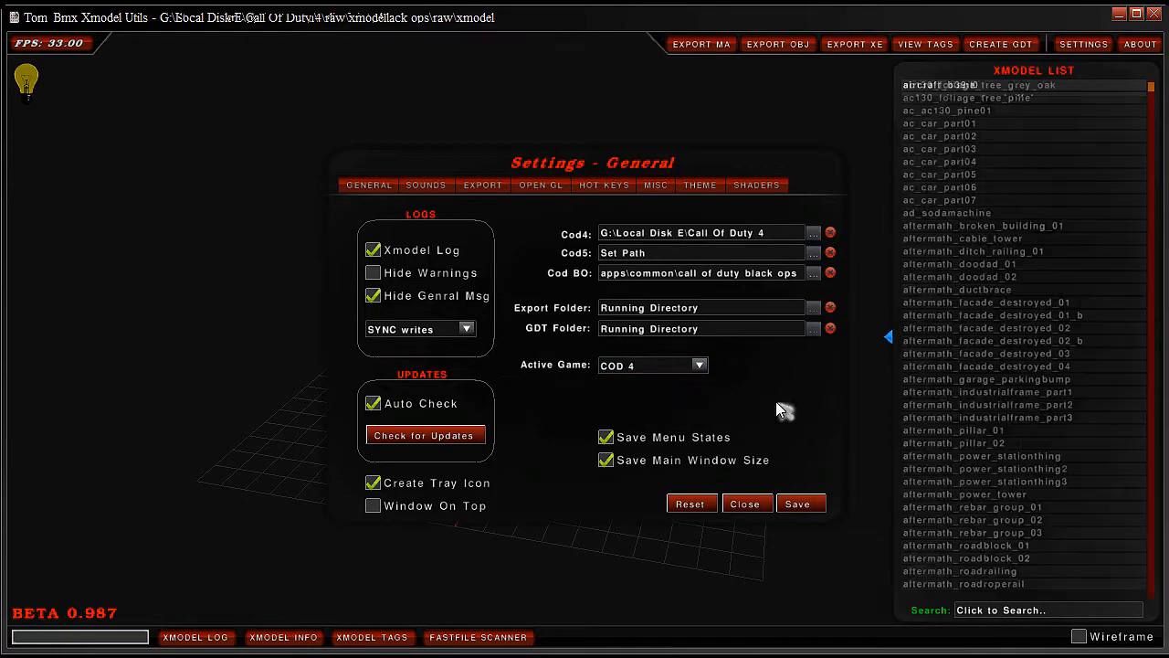
click(745, 503)
text(char)
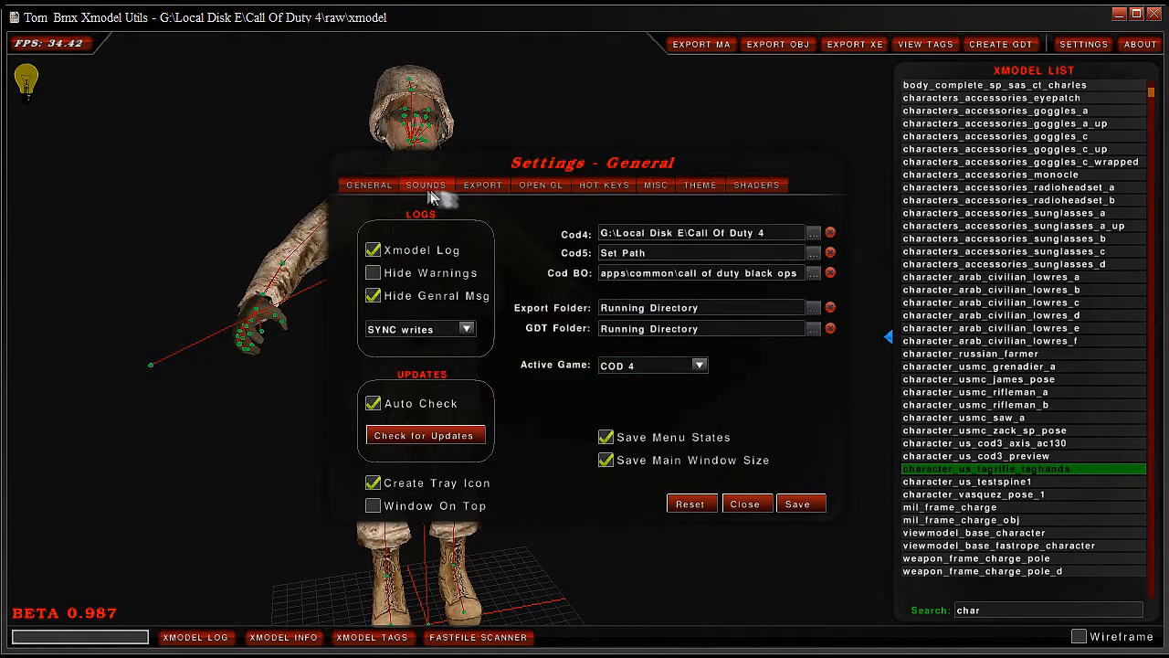
Step: In the Export settings, choose TGA as the image format
click(482, 185)
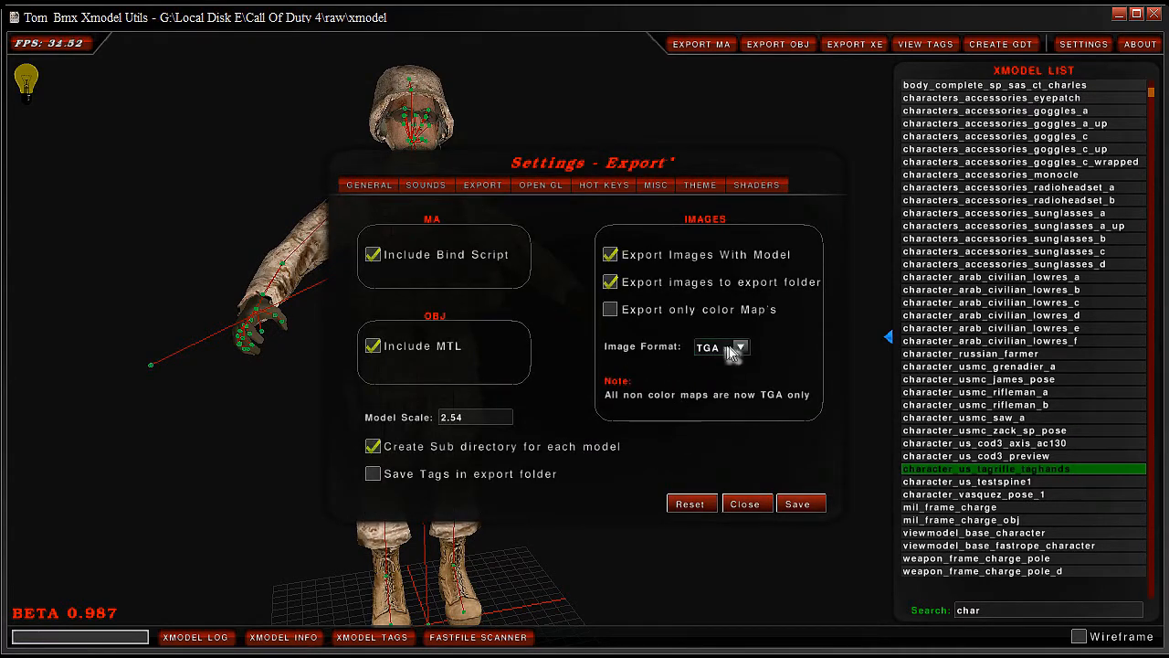
click(721, 347)
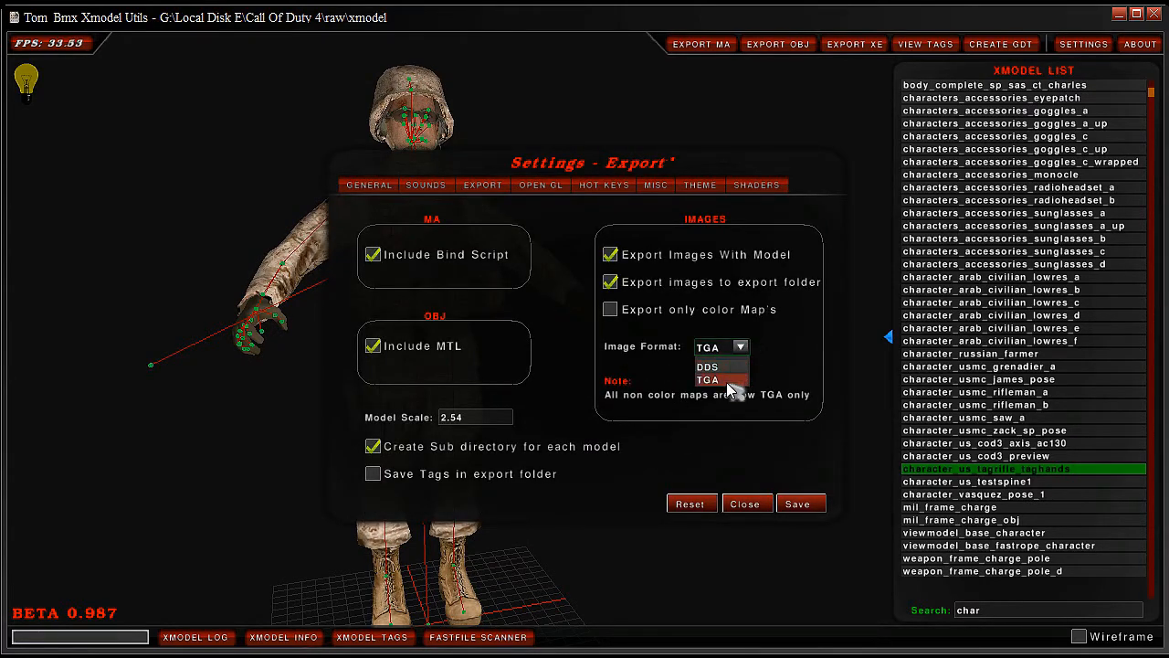
click(709, 380)
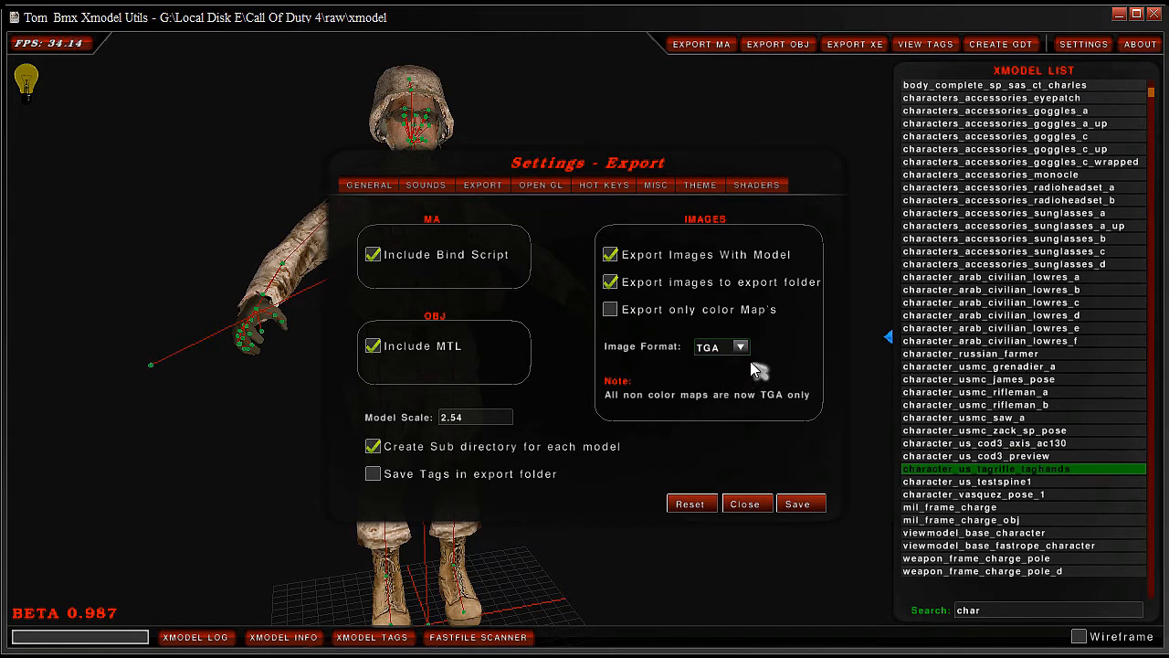
mouse_move(744, 367)
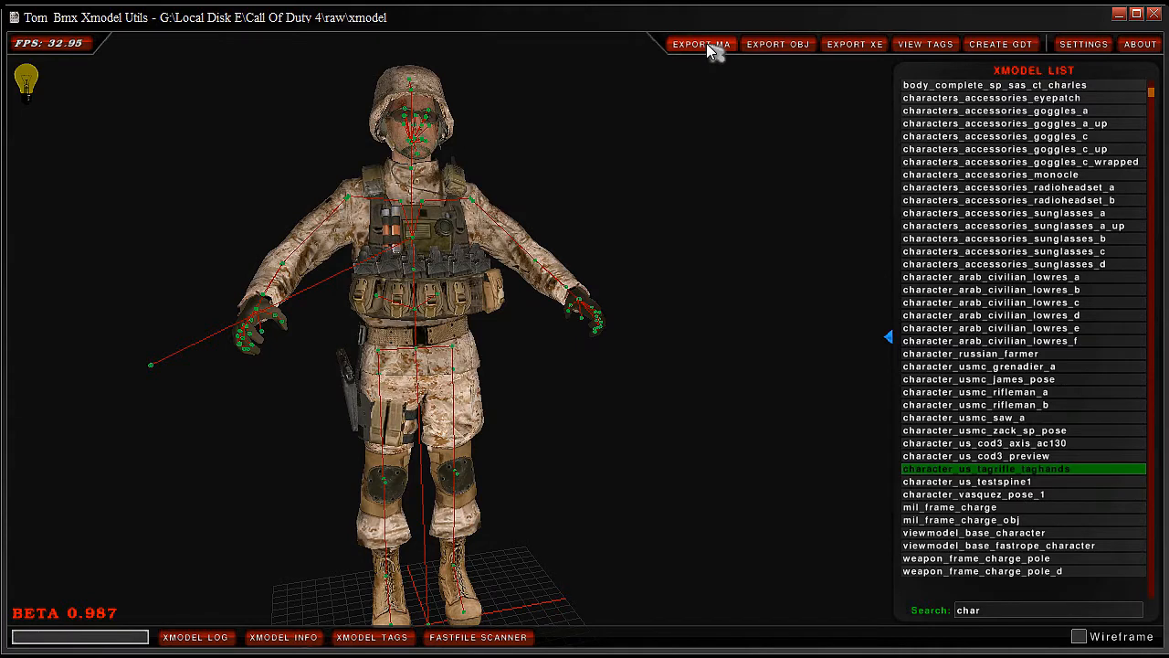
mouse_move(708, 142)
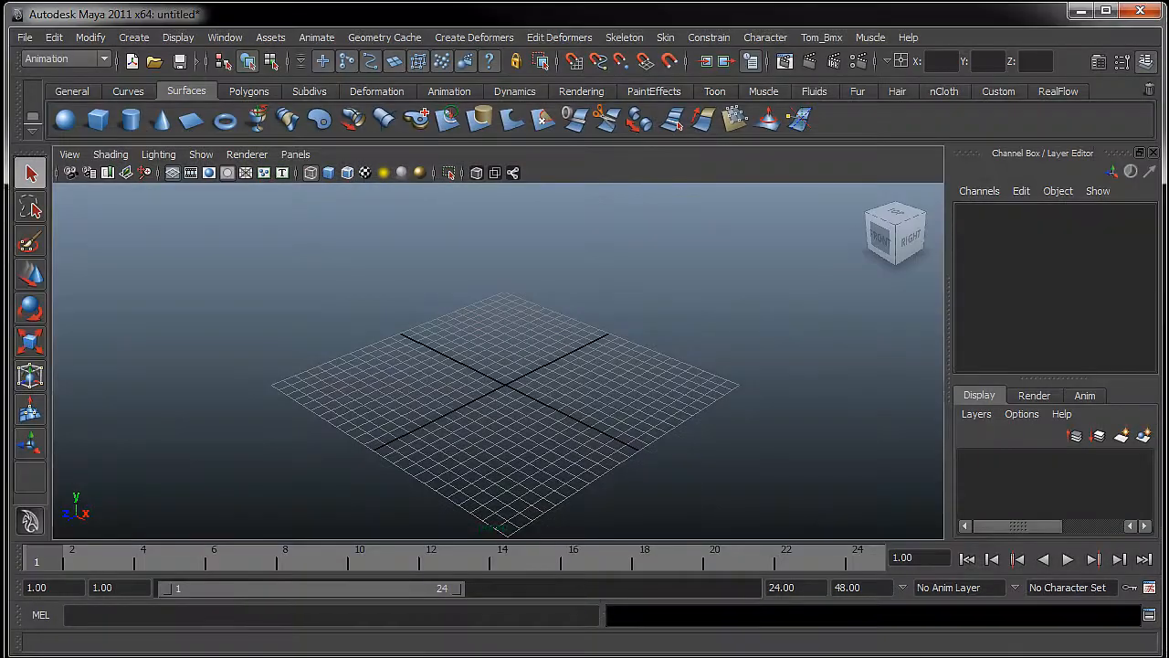
Step: Open the COD3_DefMesh_tagRifle_tagHands1.ma scene from the character folder, discarding the untitled scene
click(25, 38)
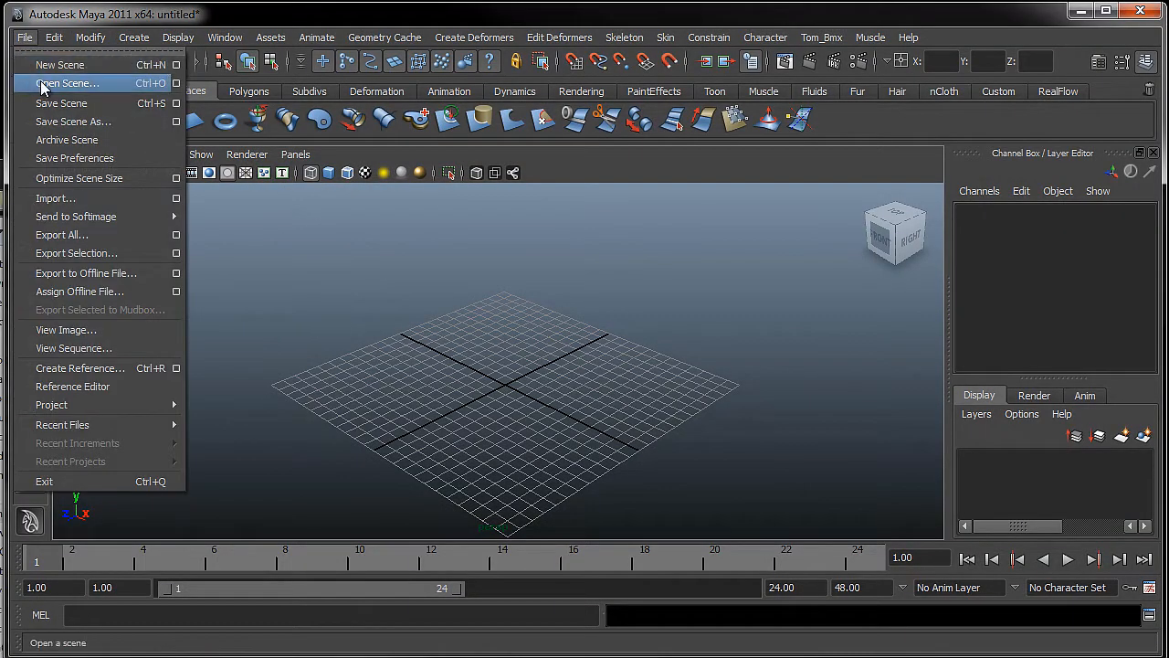
click(64, 84)
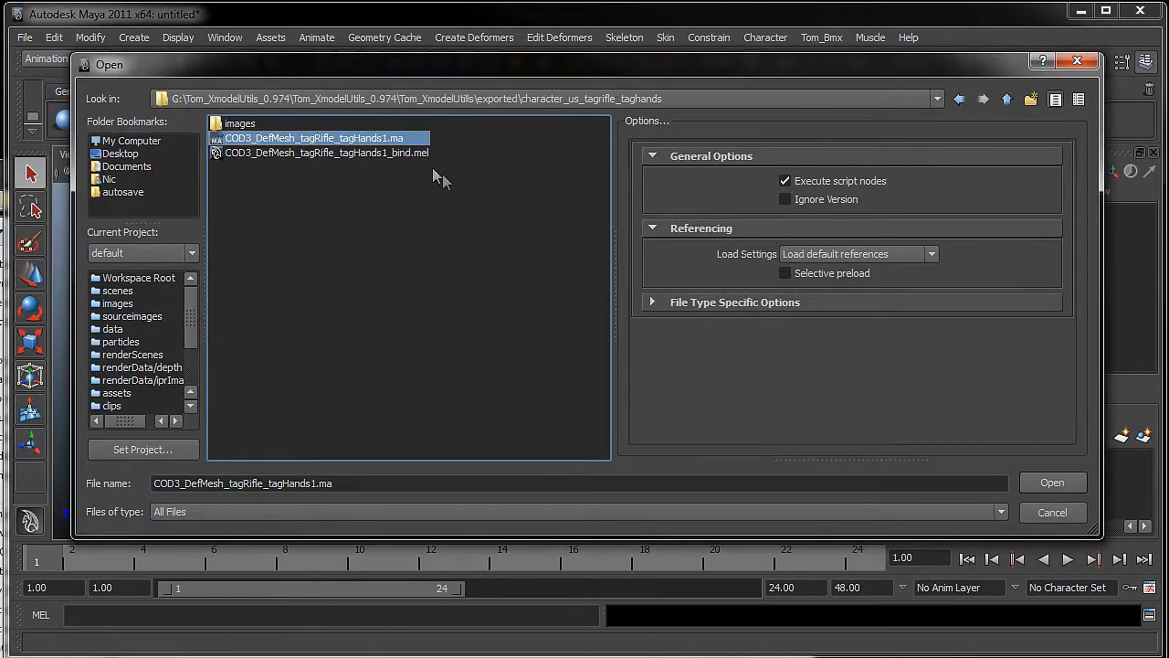
click(1052, 482)
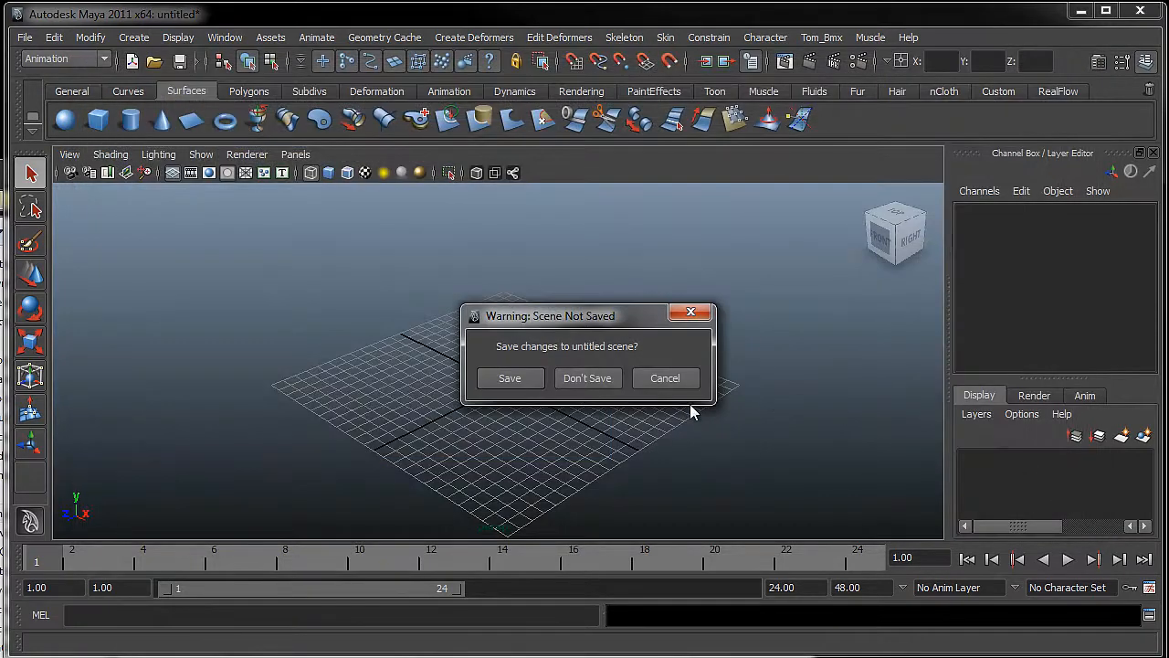
click(588, 377)
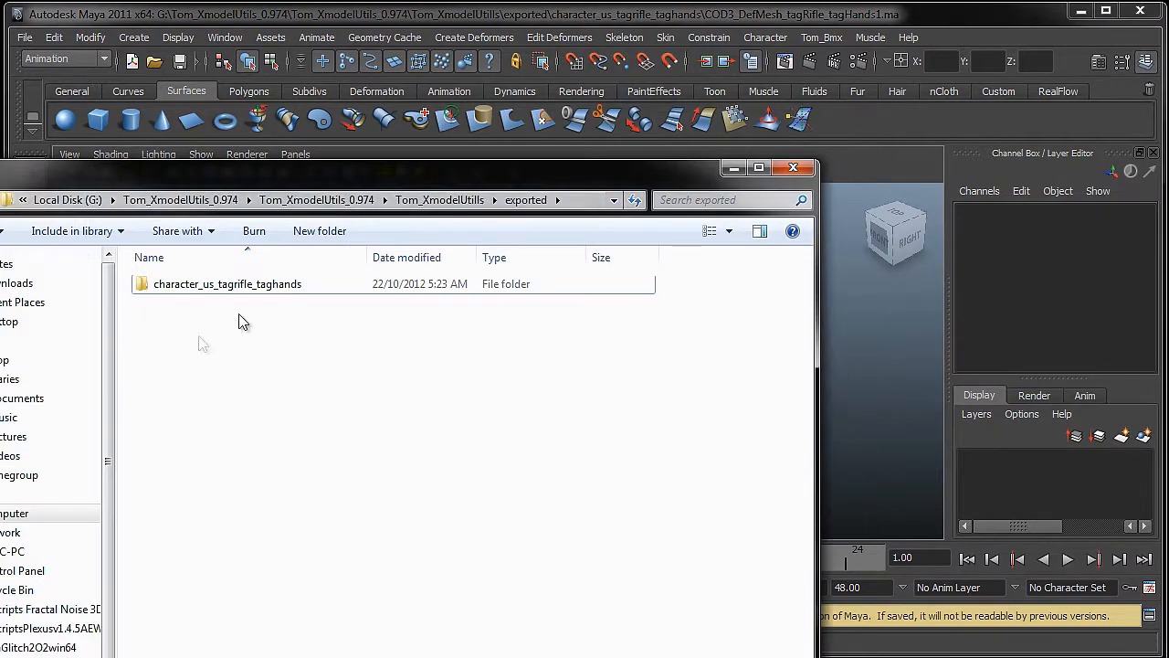
double_click(227, 283)
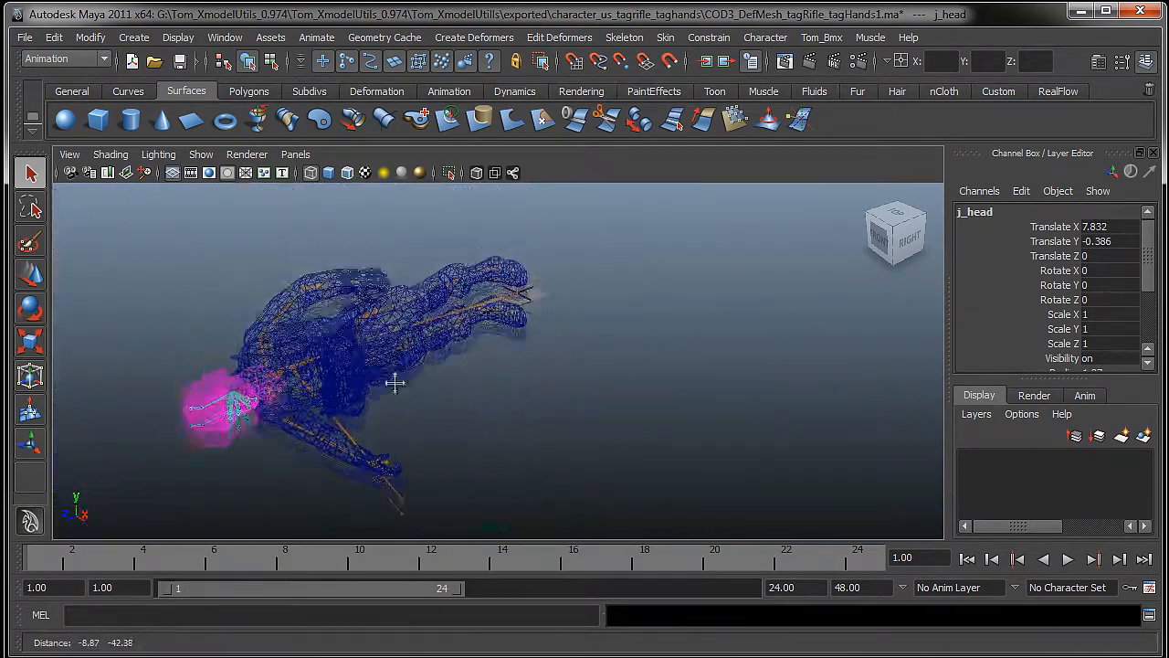
Step: Use Export All to save the whole scene as an FBX file named Test
drag(393, 384, 443, 382)
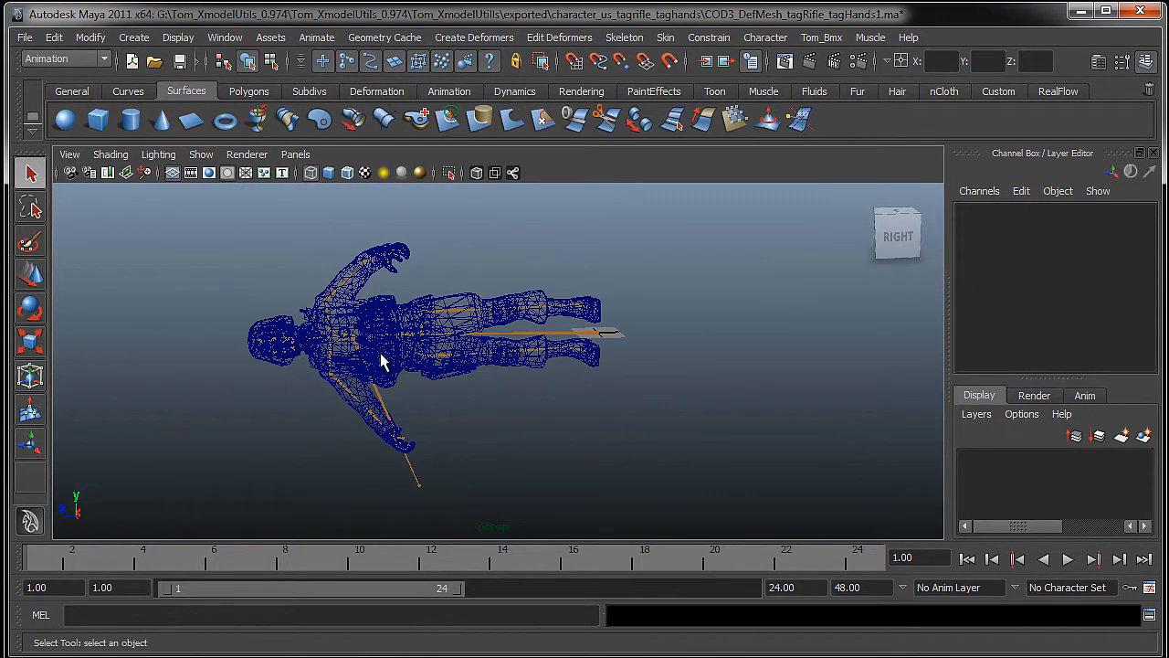
click(24, 37)
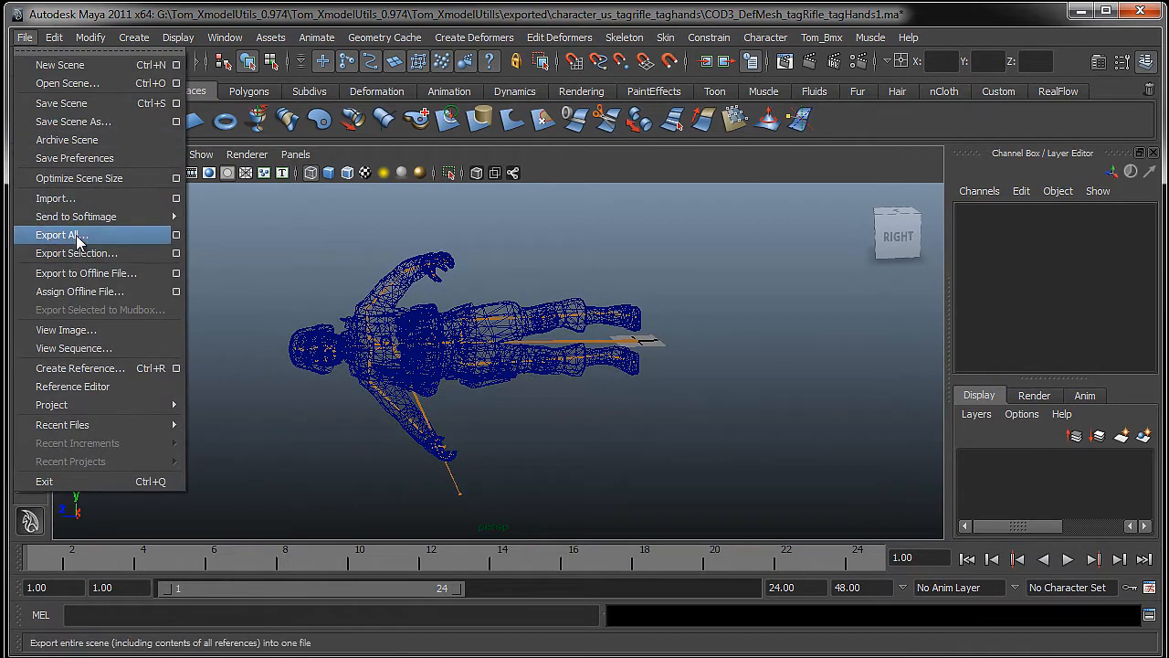
click(61, 235)
text(Test)
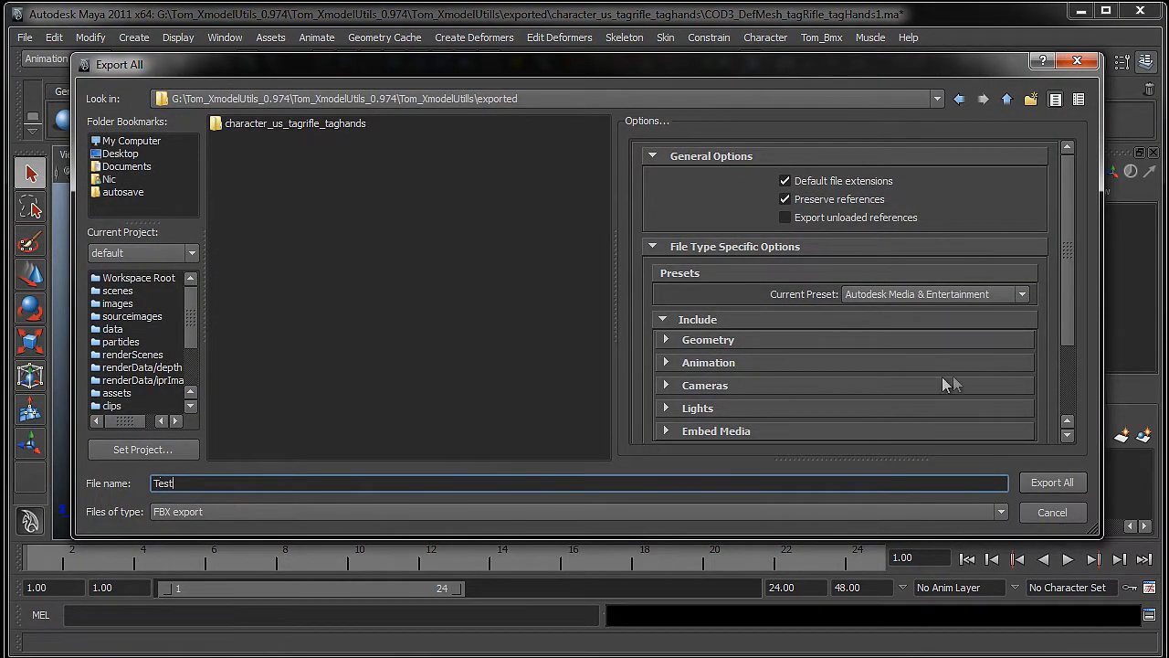
click(1052, 482)
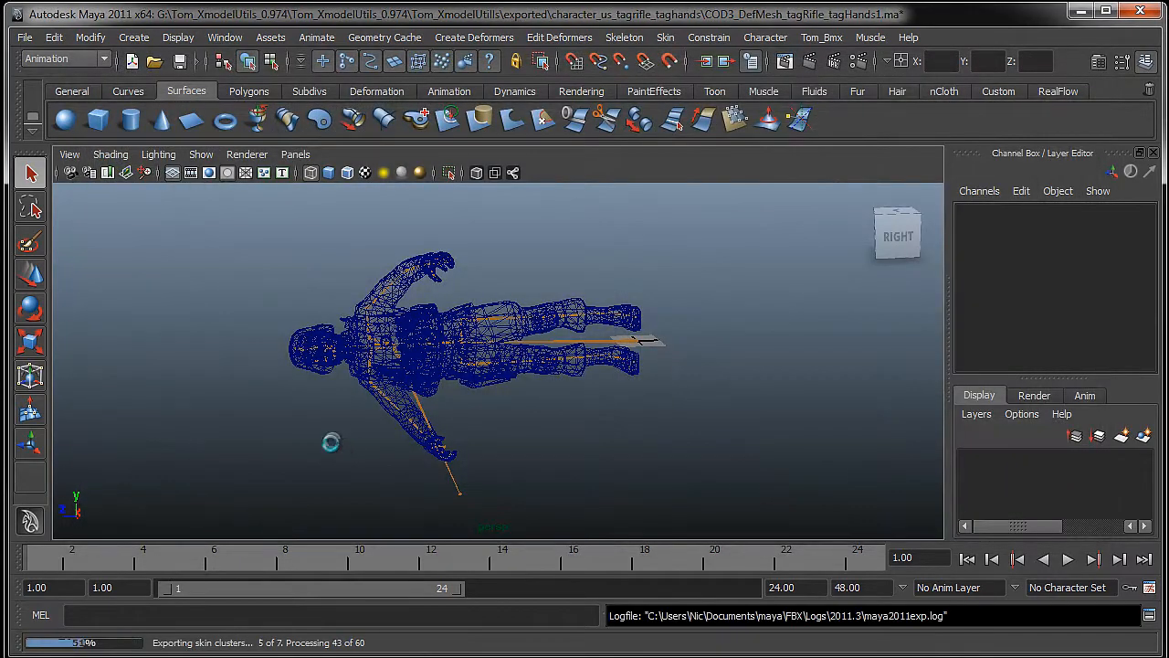
click(1081, 11)
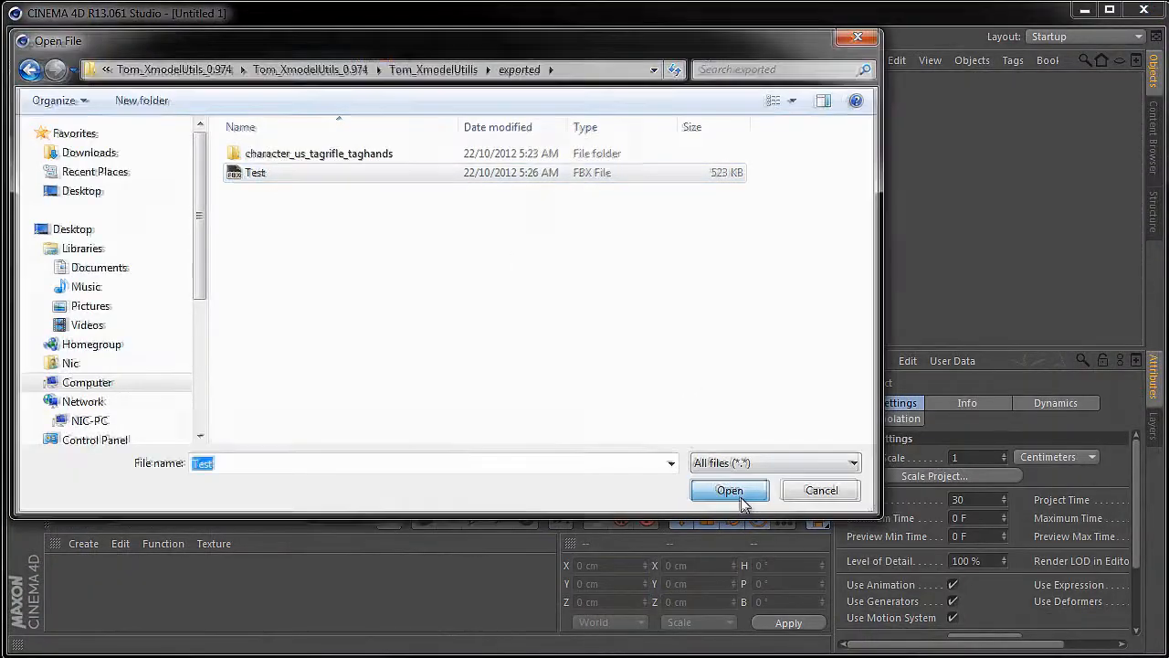
Step: Open Test.fbx from the exported folder
click(729, 491)
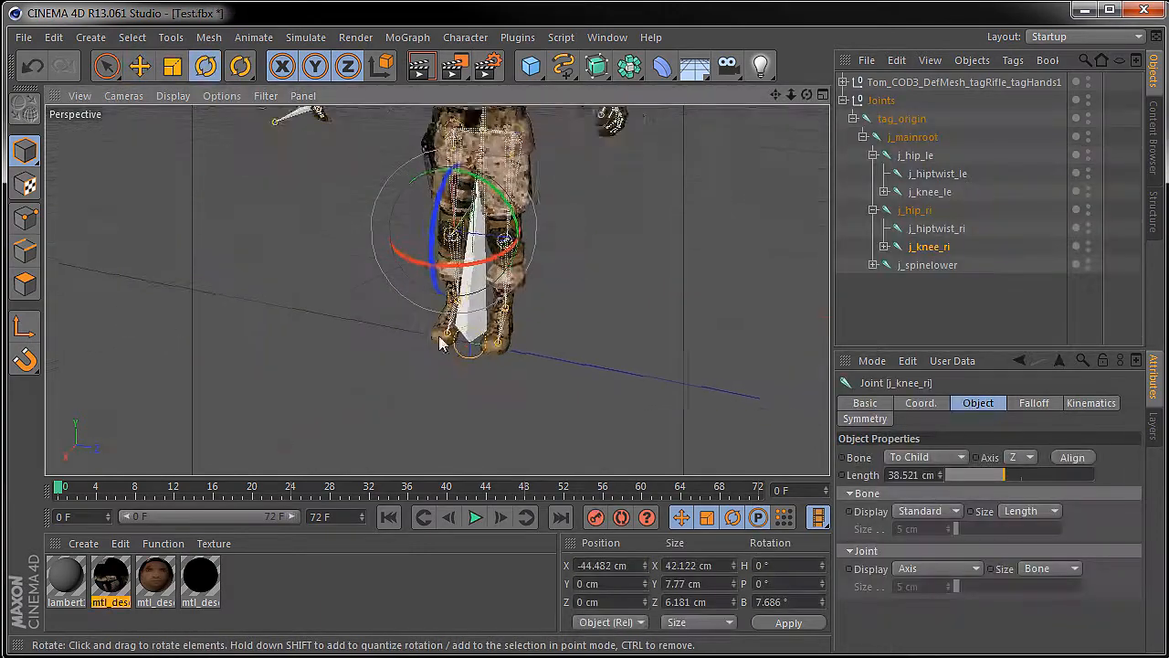
Step: Rotate j_knee_ri to bend the right leg, then orbit closer to inspect the pose
drag(447, 238, 507, 265)
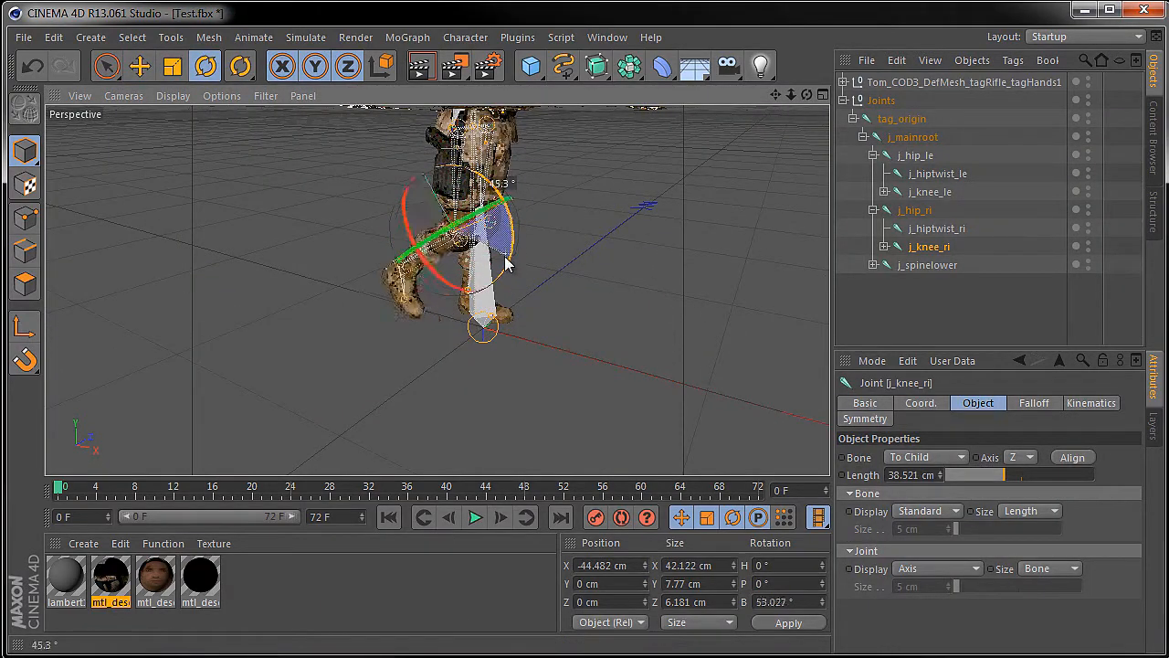
drag(507, 265, 488, 256)
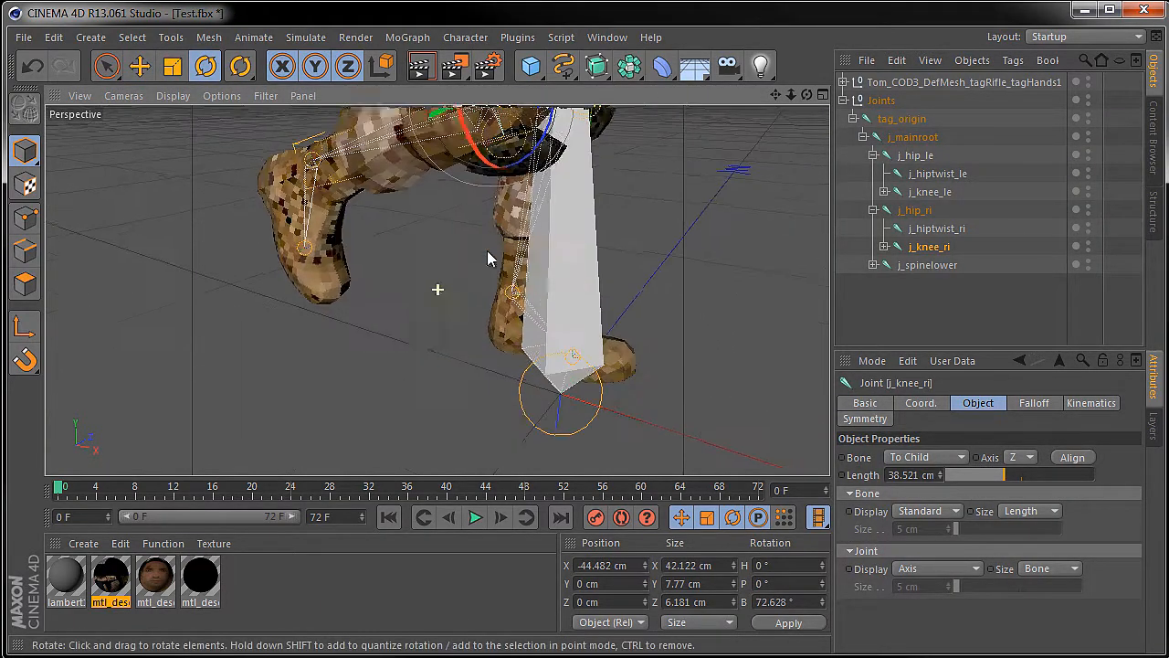
drag(489, 259, 633, 270)
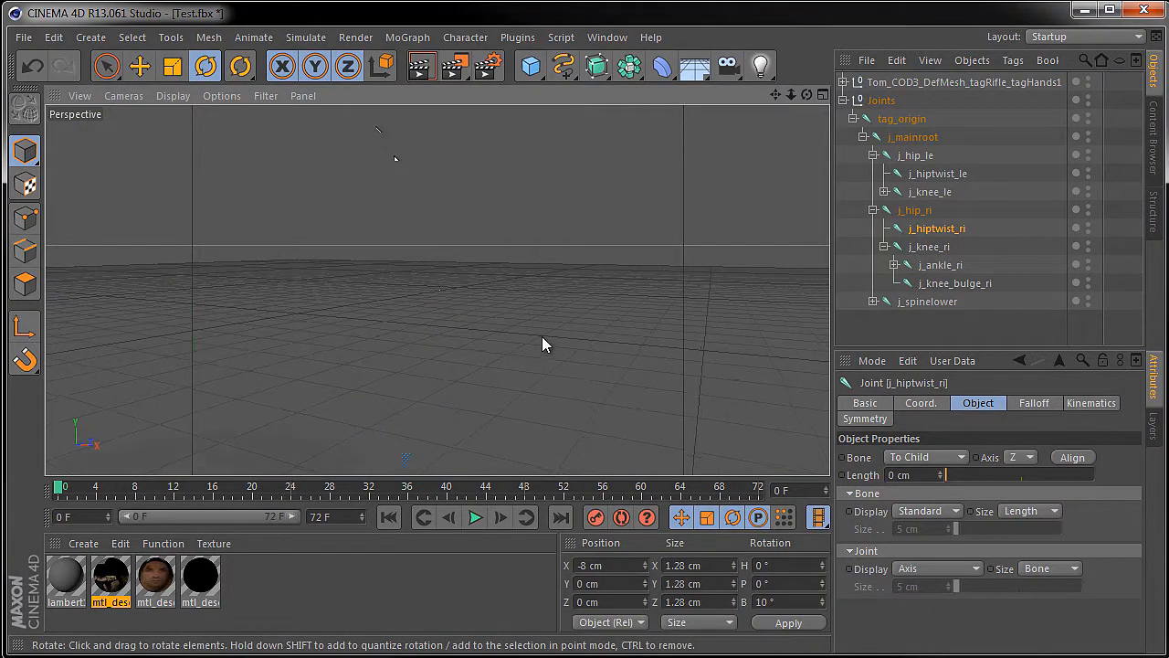
drag(543, 345, 475, 192)
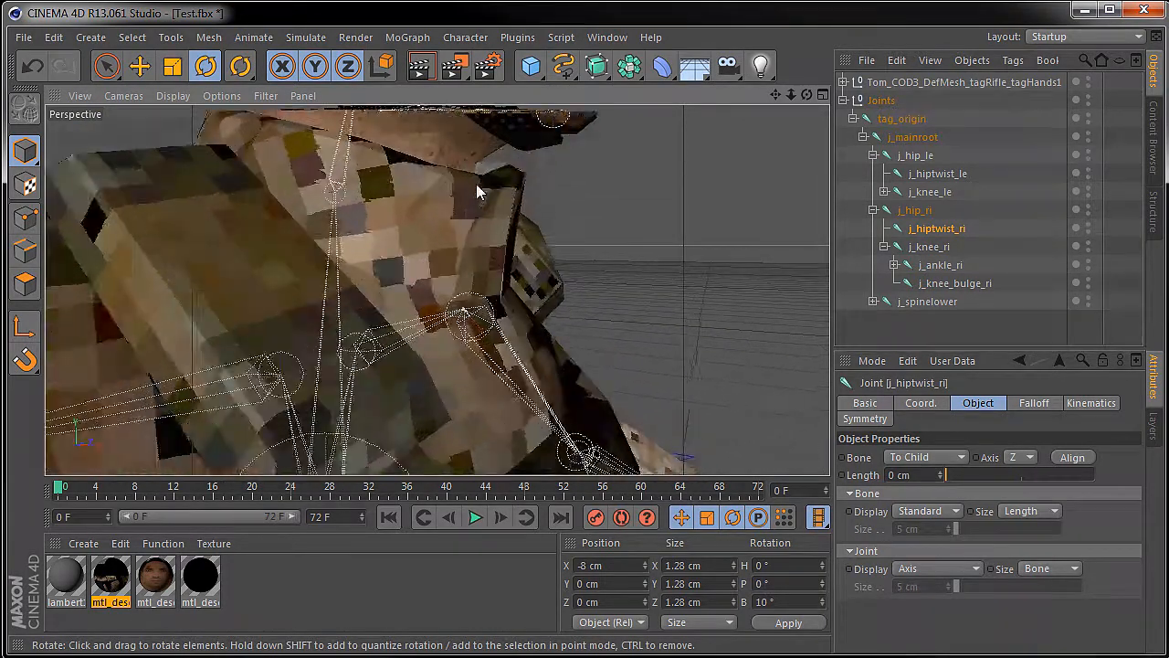
drag(475, 192, 302, 379)
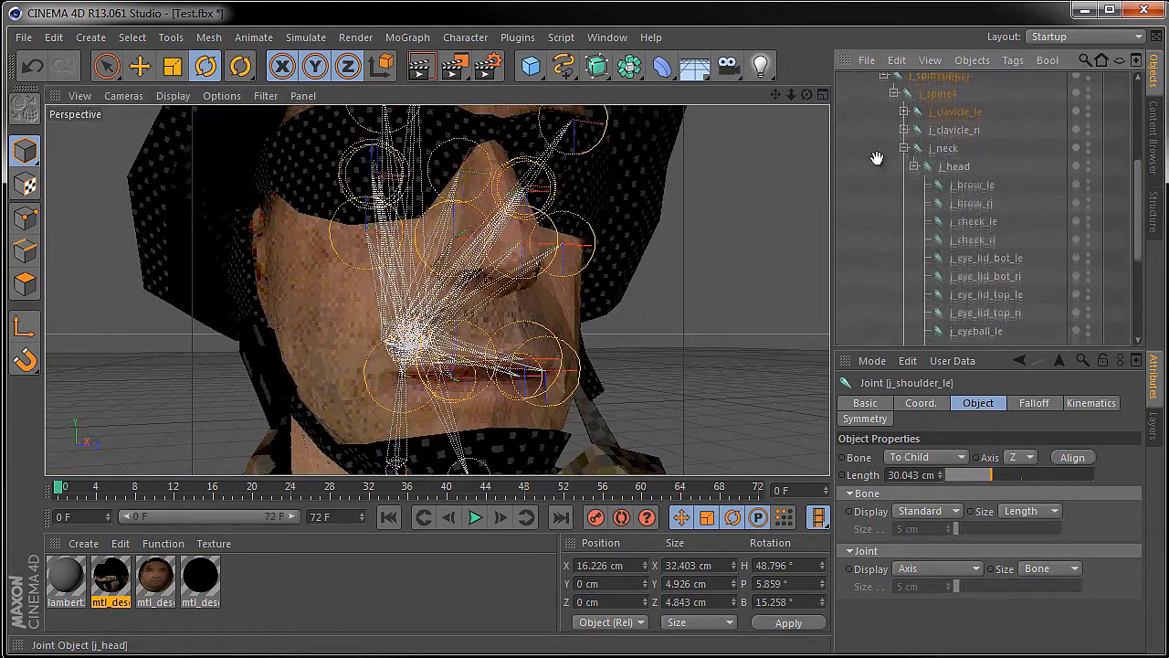
Step: Scroll the facial joints under j_head and select j_eye_lid_top_ri
scroll(down, 3)
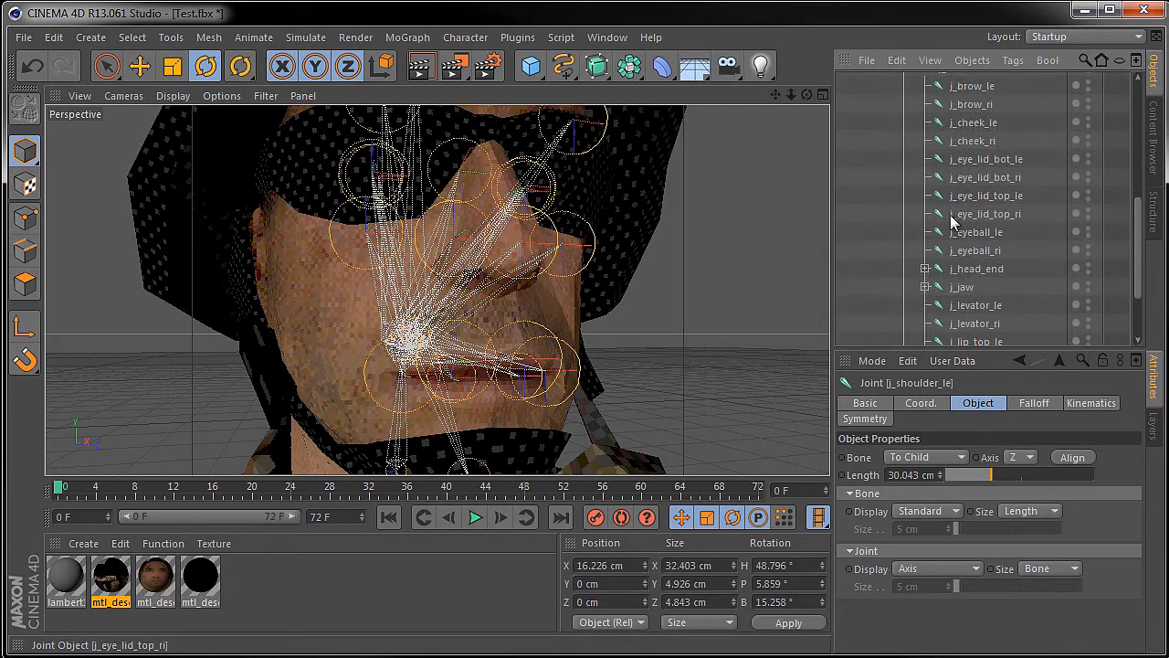
click(962, 287)
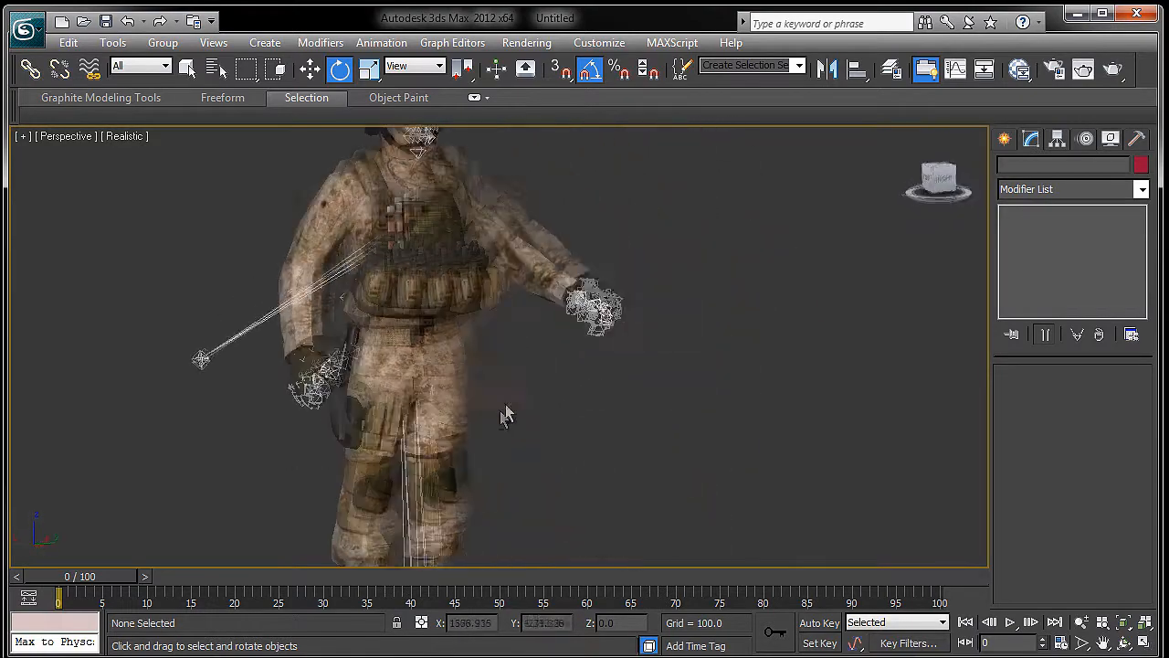
Step: Orbit the Perspective view back to frame the soldier's head and body
drag(507, 415, 676, 402)
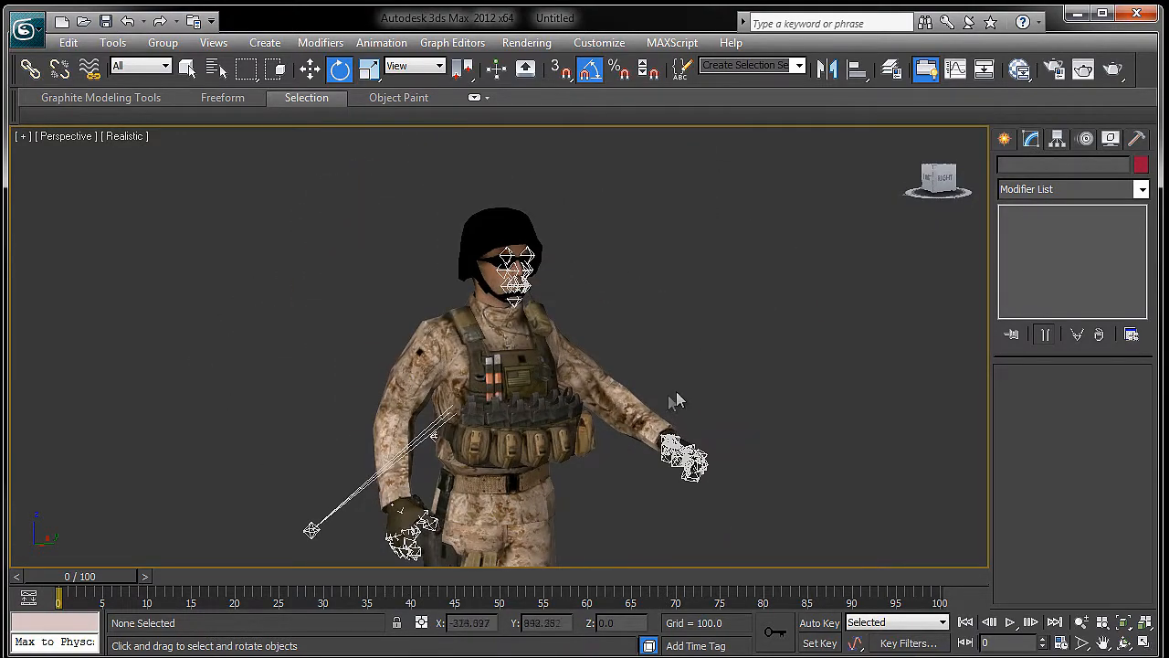